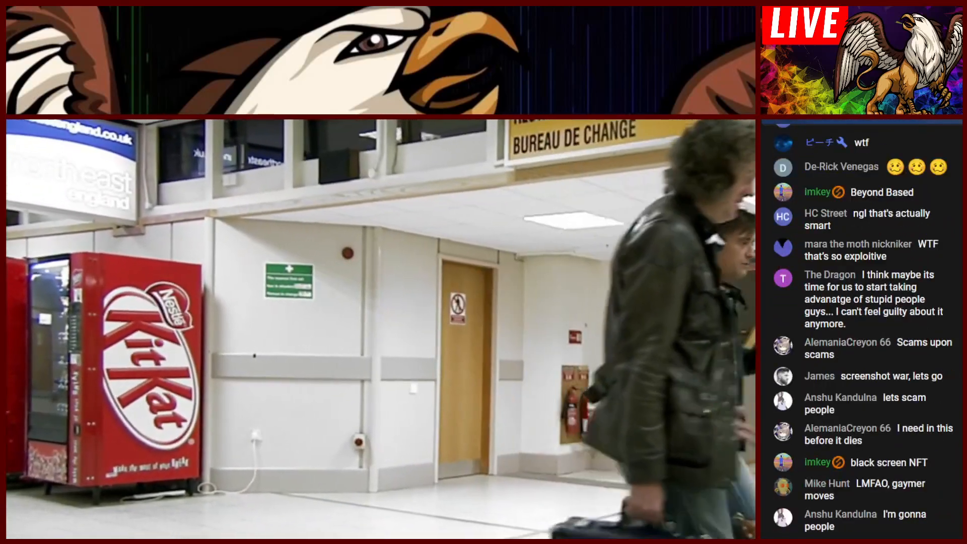
Step: Let the airport clip finish until the trading gurus autoplay countdown appears
{"action": "scroll", "scroll_direction": "down", "scroll_amount": 3}
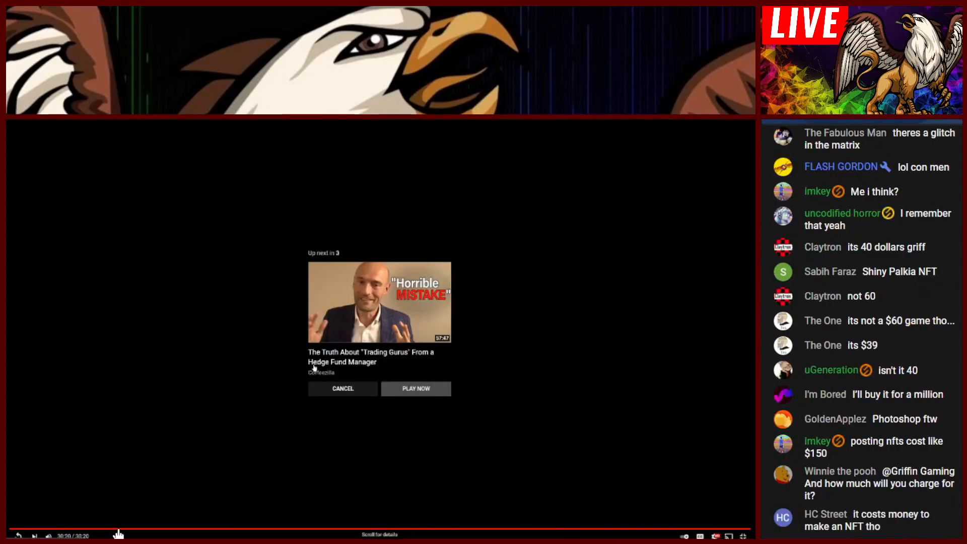
Step: Start the trading gurus video from the Up Next card and pause it on its watch page
{"action": "left_click", "coordinate": [416, 389]}
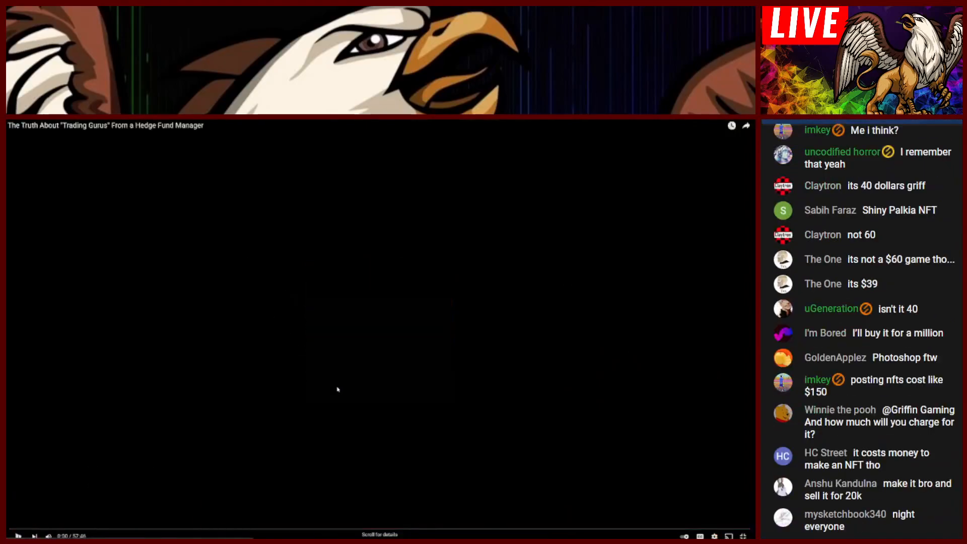
{"action": "left_click", "coordinate": [19, 534]}
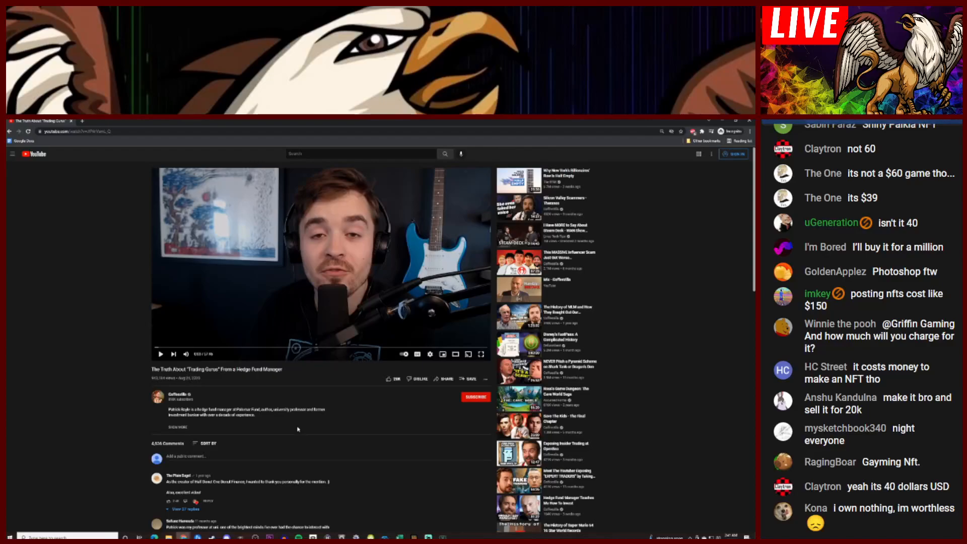
{"action": "scroll", "scroll_direction": "down", "scroll_amount": 3}
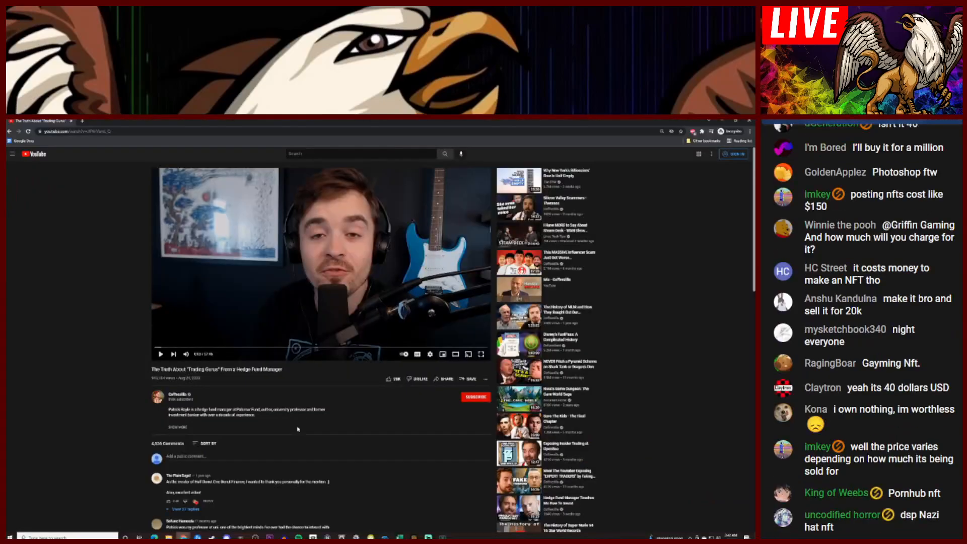
{"action": "scroll", "scroll_direction": "down", "scroll_amount": 3}
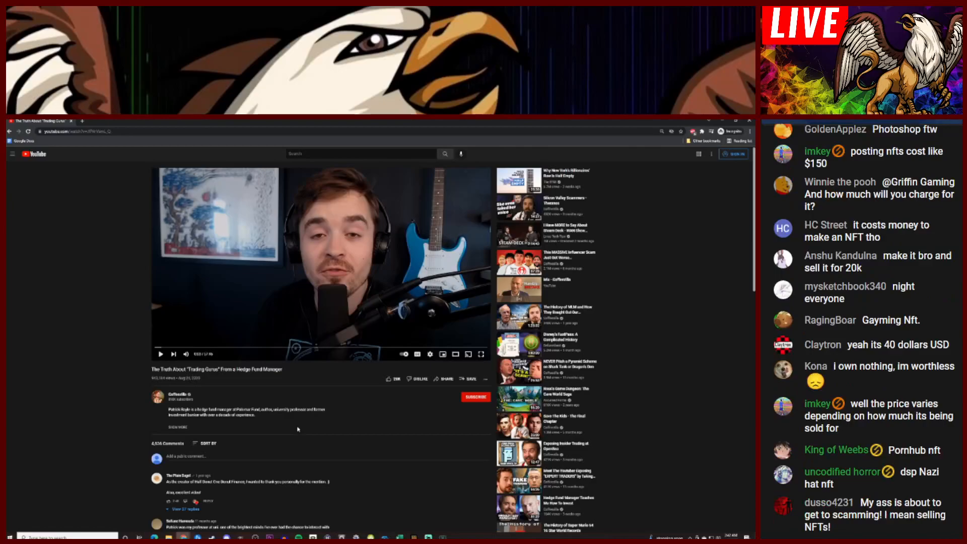
{"action": "scroll", "scroll_direction": "down", "scroll_amount": 3}
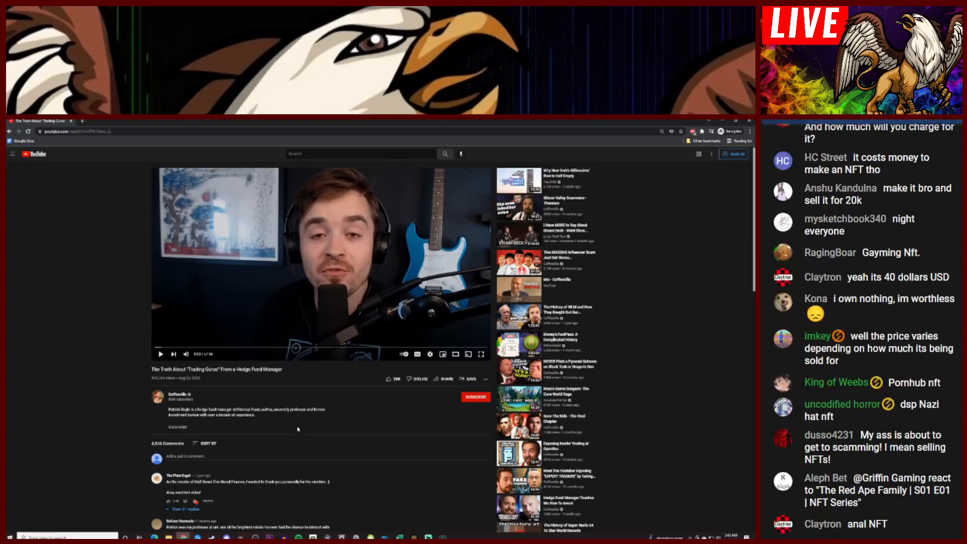
{"action": "scroll", "scroll_direction": "down", "scroll_amount": 3}
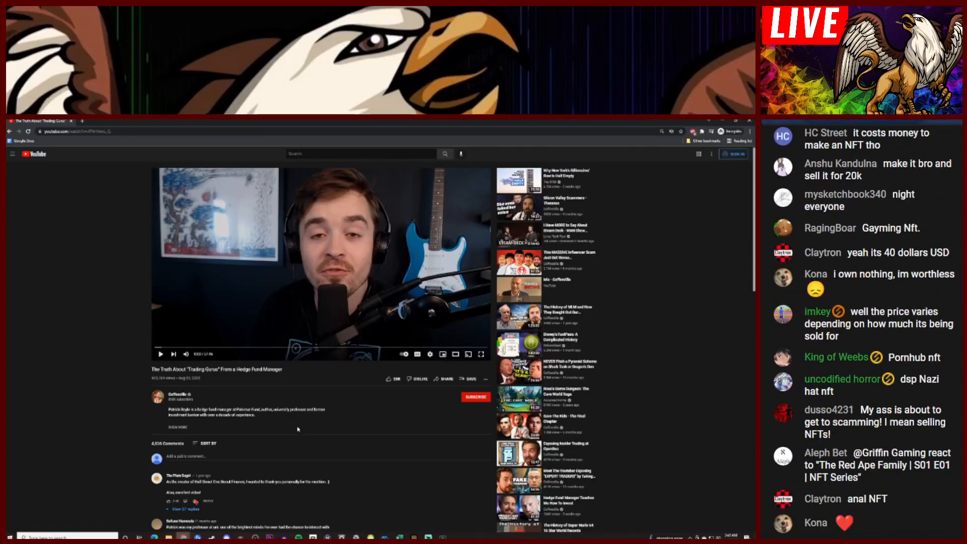
{"action": "scroll", "scroll_direction": "down", "scroll_amount": 3}
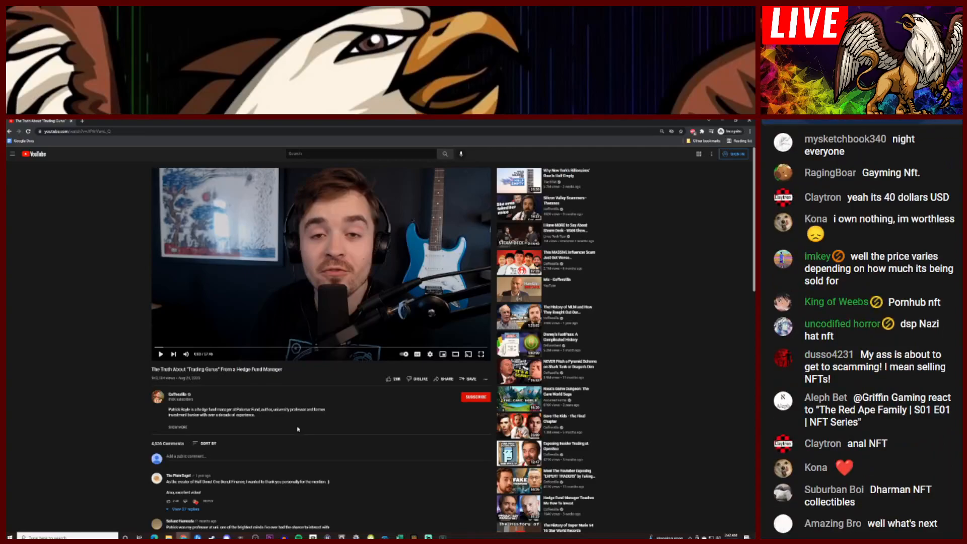
{"action": "scroll", "scroll_direction": "down", "scroll_amount": 3}
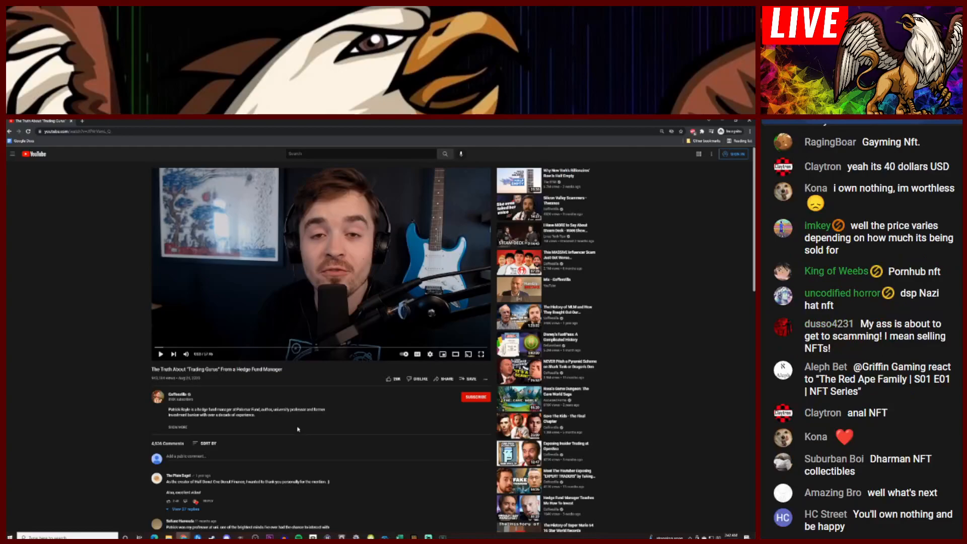
{"action": "scroll", "scroll_direction": "down", "scroll_amount": 3}
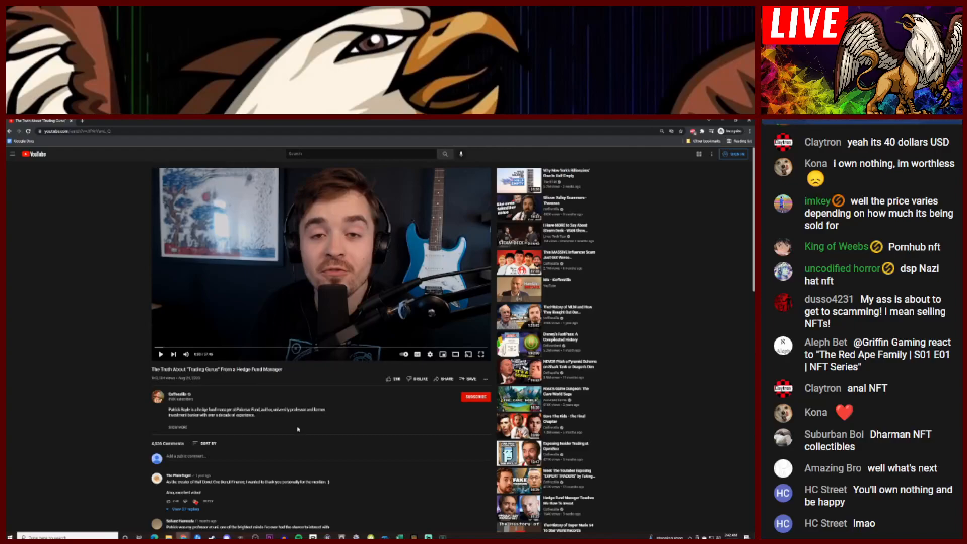
{"action": "scroll", "scroll_direction": "down", "scroll_amount": 3}
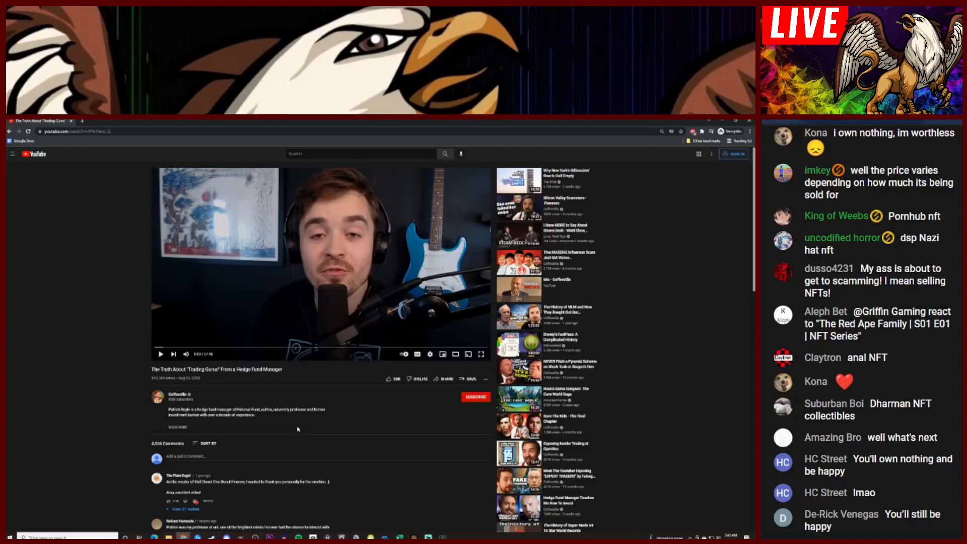
{"action": "scroll", "scroll_direction": "down", "scroll_amount": 3}
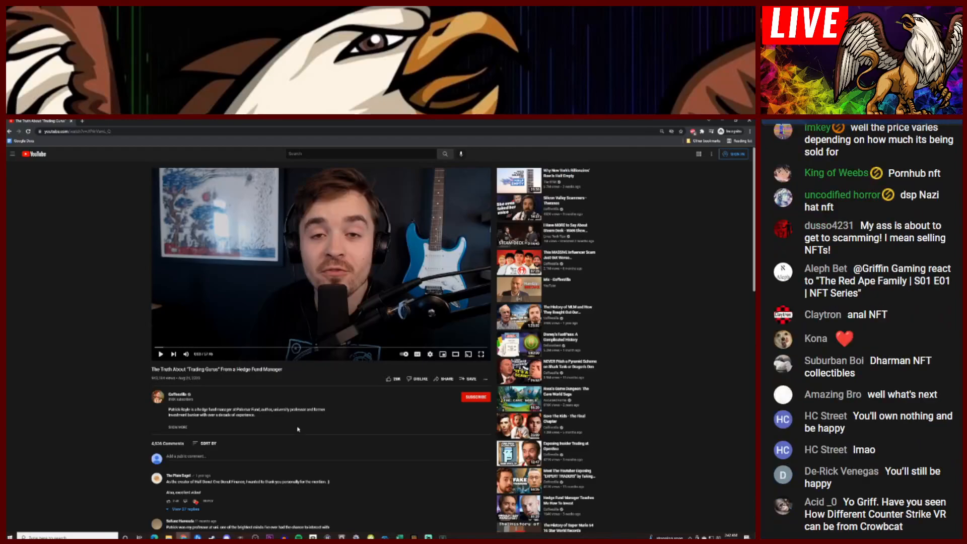
{"action": "scroll", "scroll_direction": "down", "scroll_amount": 3}
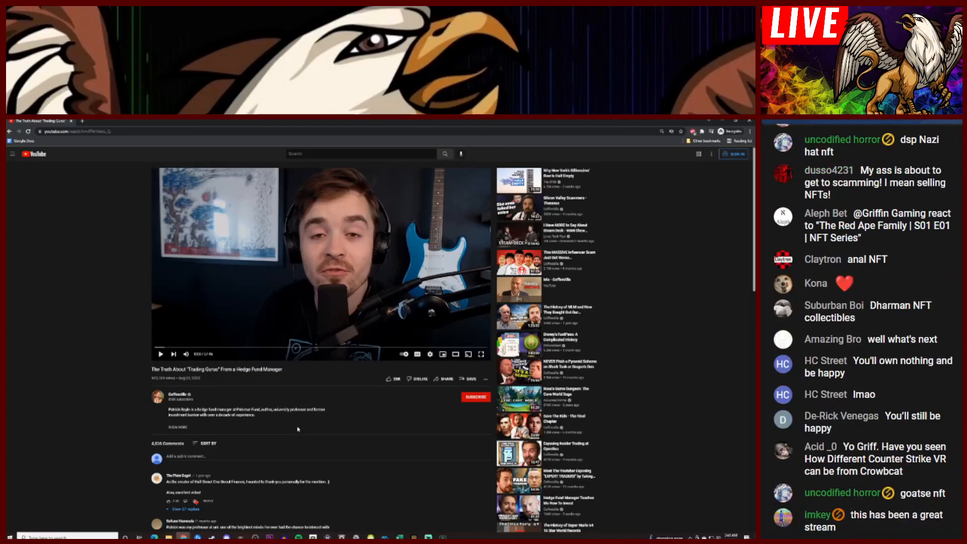
{"action": "scroll", "scroll_direction": "down", "scroll_amount": 3}
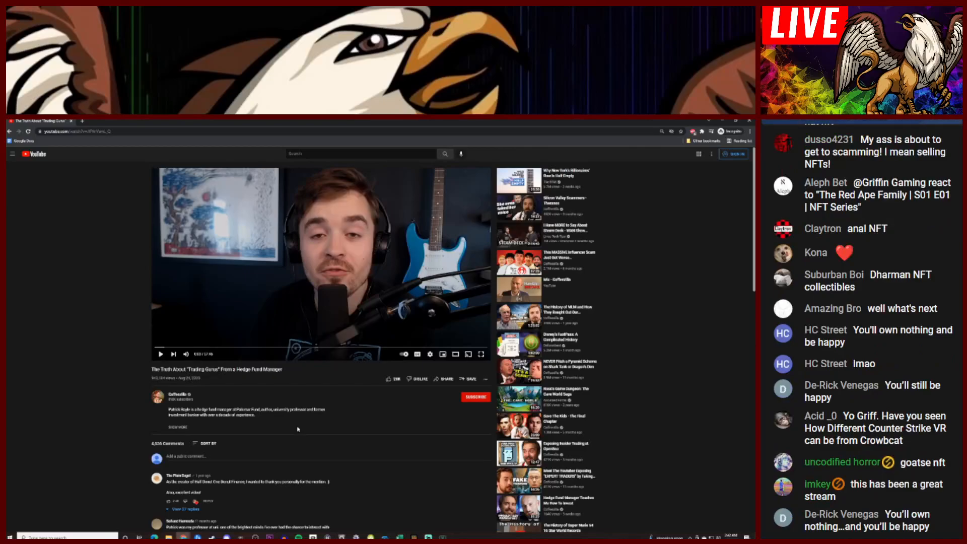
{"action": "scroll", "scroll_direction": "down", "scroll_amount": 3}
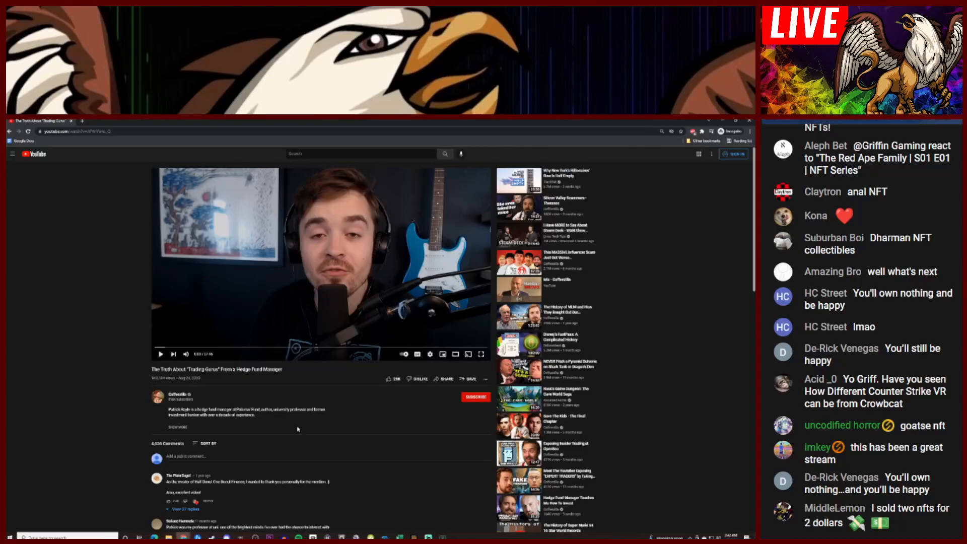
{"action": "scroll", "scroll_direction": "down", "scroll_amount": 3}
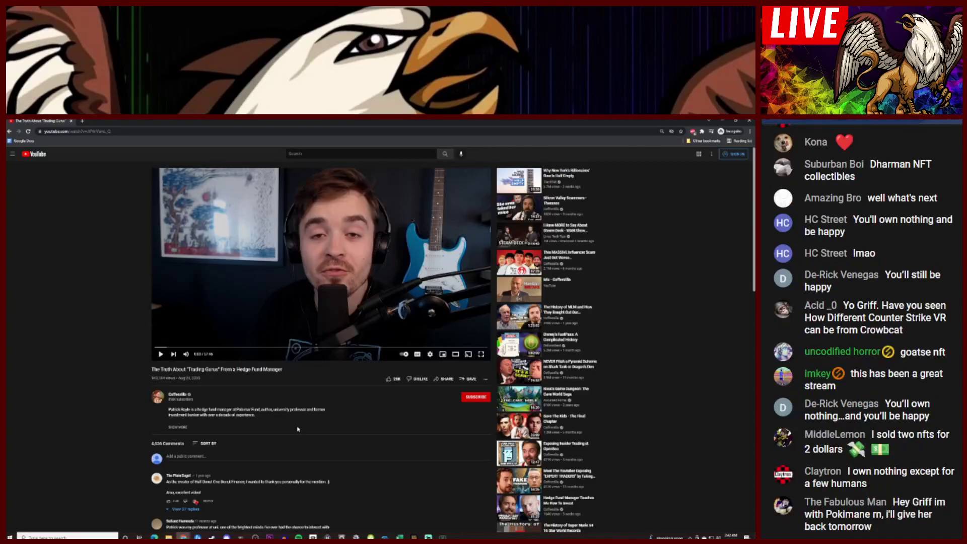
{"action": "scroll", "scroll_direction": "down", "scroll_amount": 3}
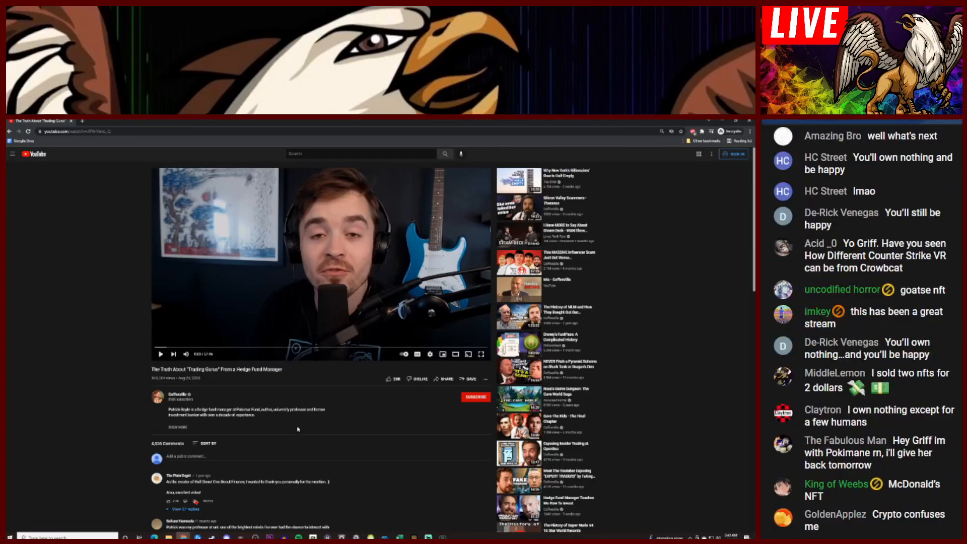
{"action": "scroll", "scroll_direction": "down", "scroll_amount": 3}
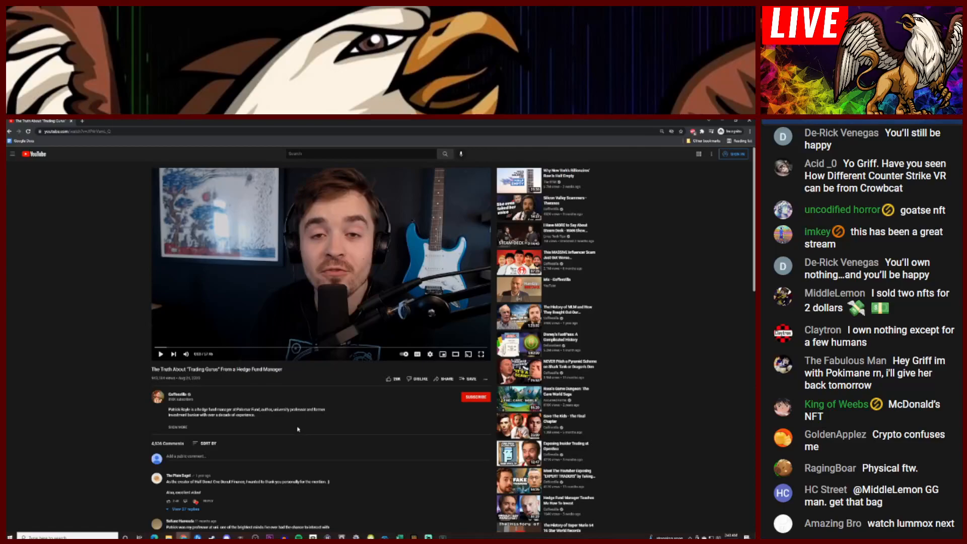
{"action": "scroll", "scroll_direction": "down", "scroll_amount": 3}
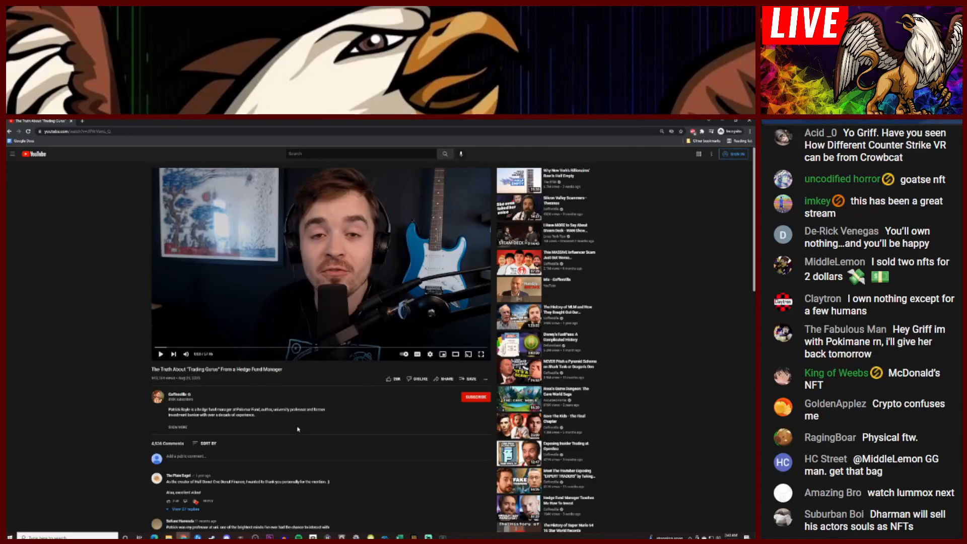
{"action": "scroll", "scroll_direction": "down", "scroll_amount": 3}
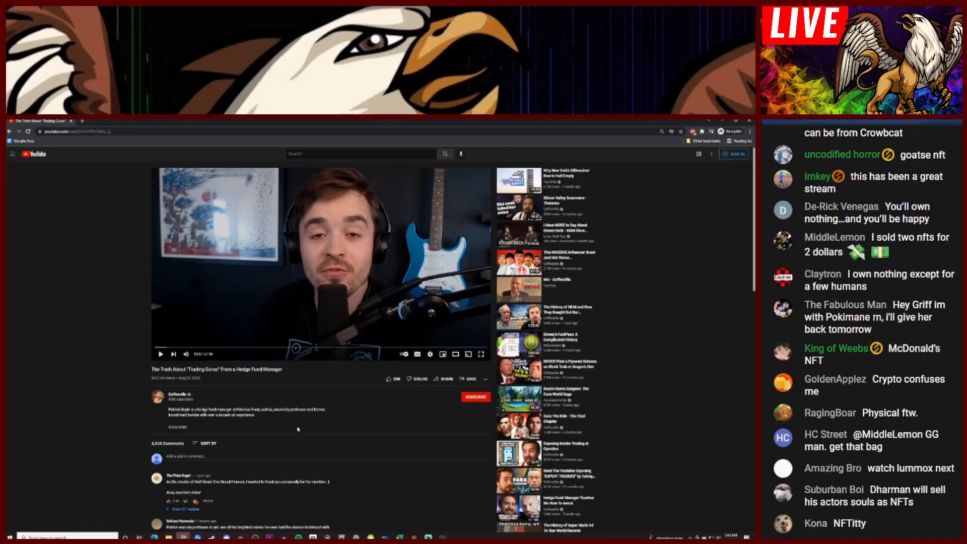
{"action": "scroll", "scroll_direction": "down", "scroll_amount": 3}
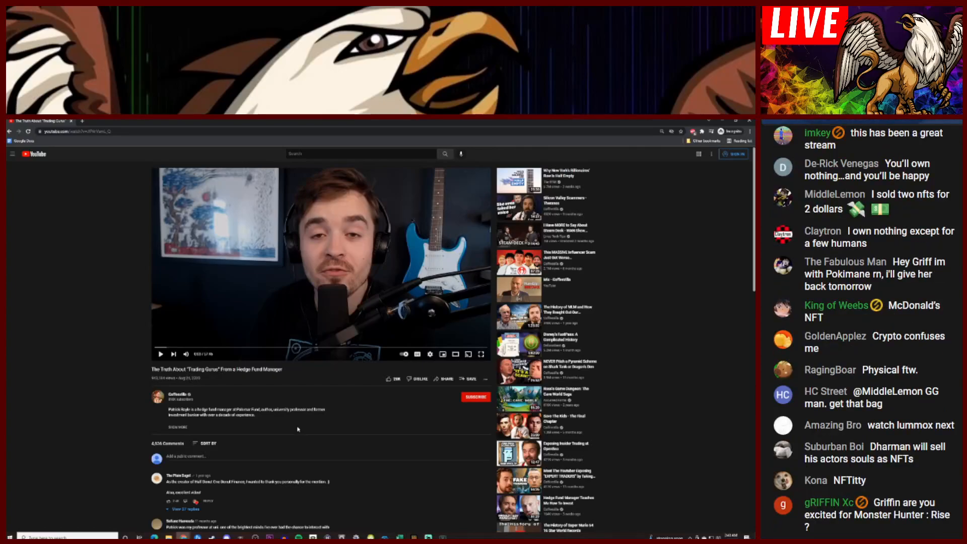
{"action": "scroll", "scroll_direction": "down", "scroll_amount": 3}
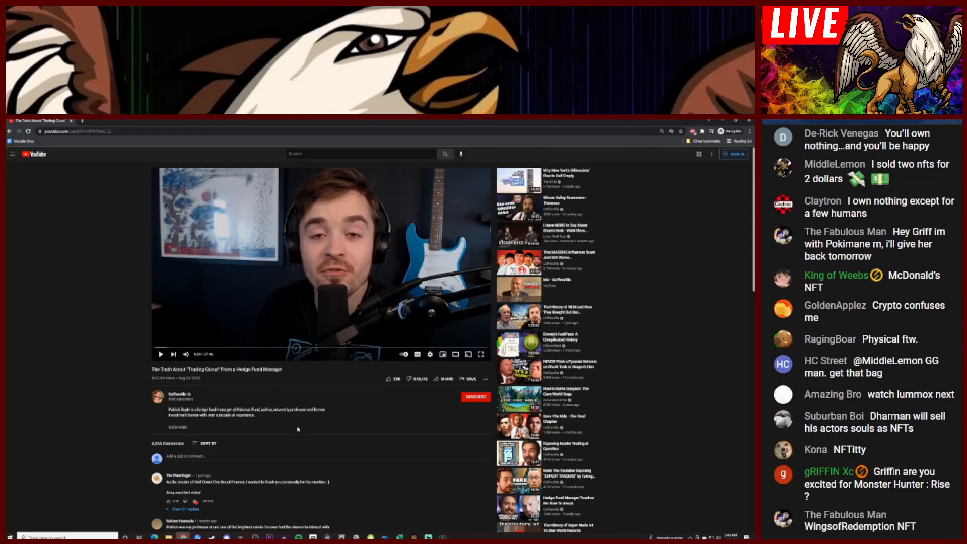
{"action": "scroll", "scroll_direction": "down", "scroll_amount": 3}
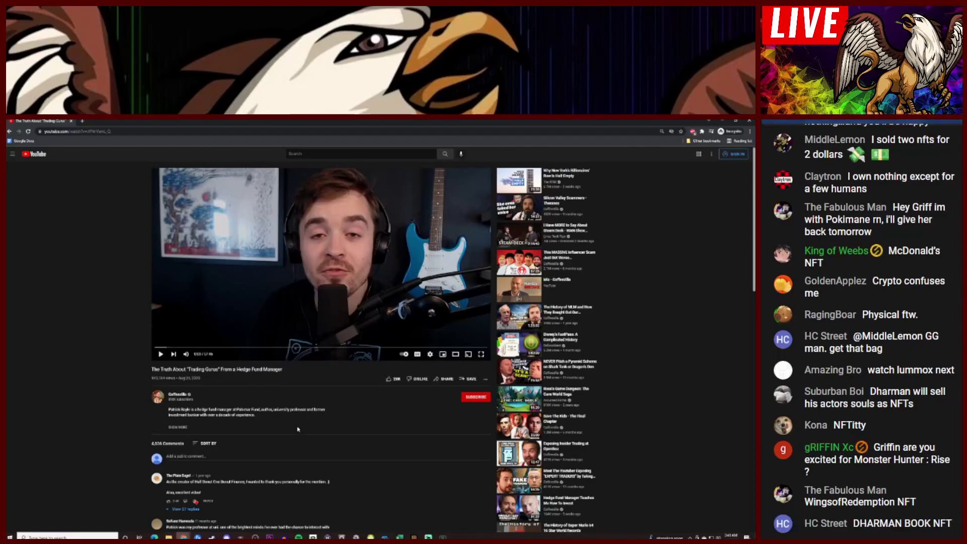
{"action": "scroll", "scroll_direction": "down", "scroll_amount": 3}
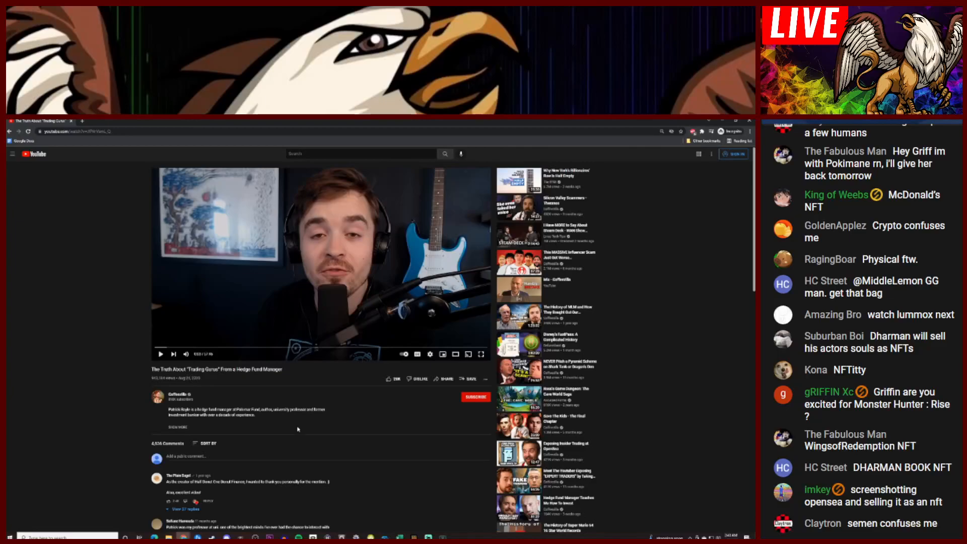
{"action": "scroll", "scroll_direction": "down", "scroll_amount": 3}
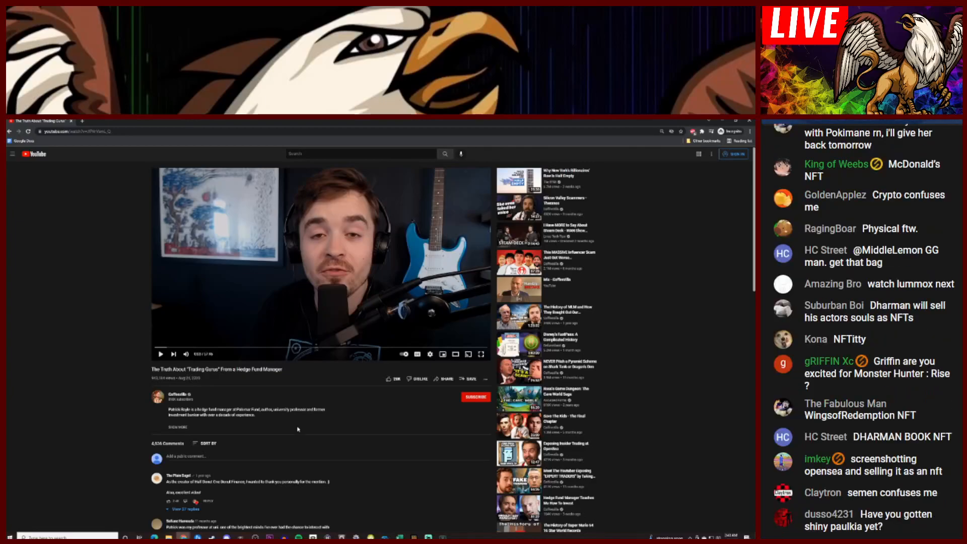
{"action": "scroll", "scroll_direction": "down", "scroll_amount": 3}
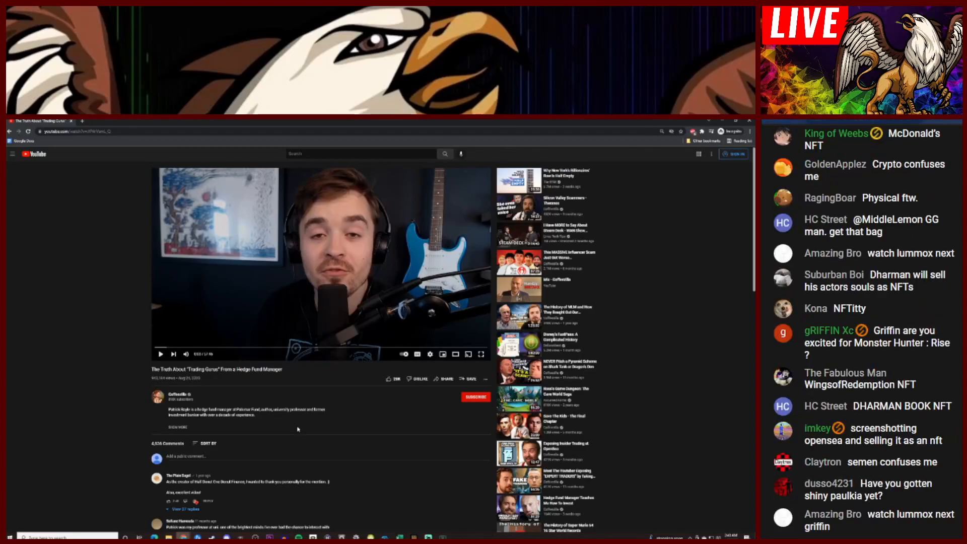
{"action": "scroll", "scroll_direction": "down", "scroll_amount": 3}
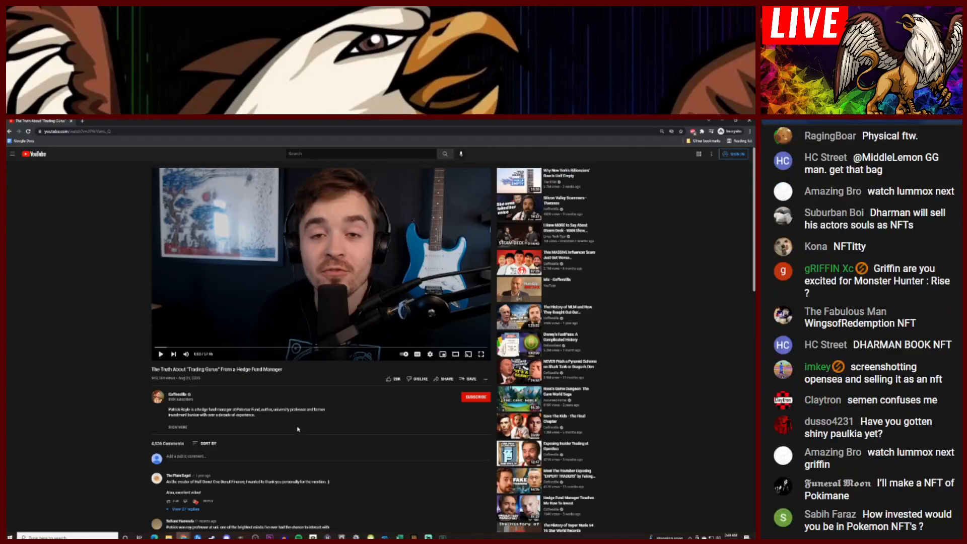
{"action": "scroll", "scroll_direction": "down", "scroll_amount": 3}
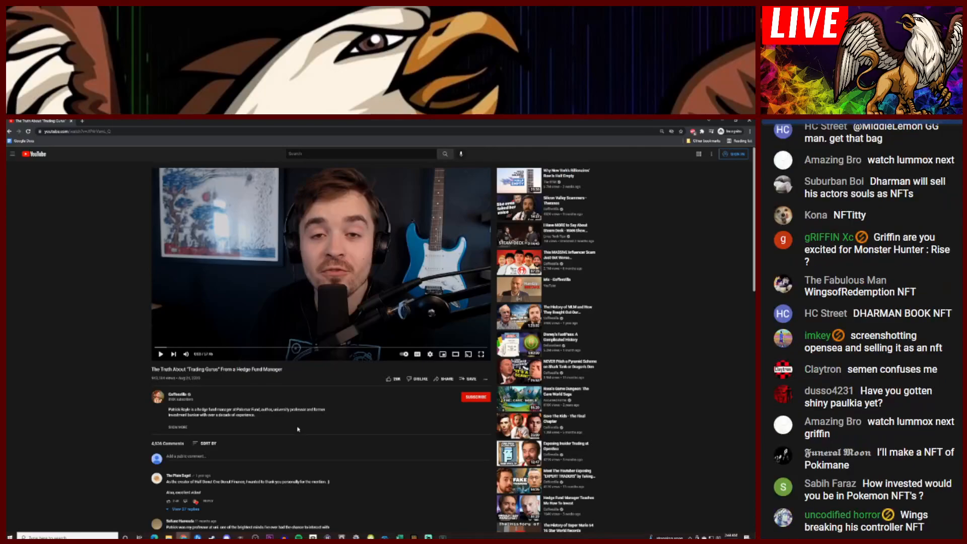
{"action": "scroll", "scroll_direction": "down", "scroll_amount": 3}
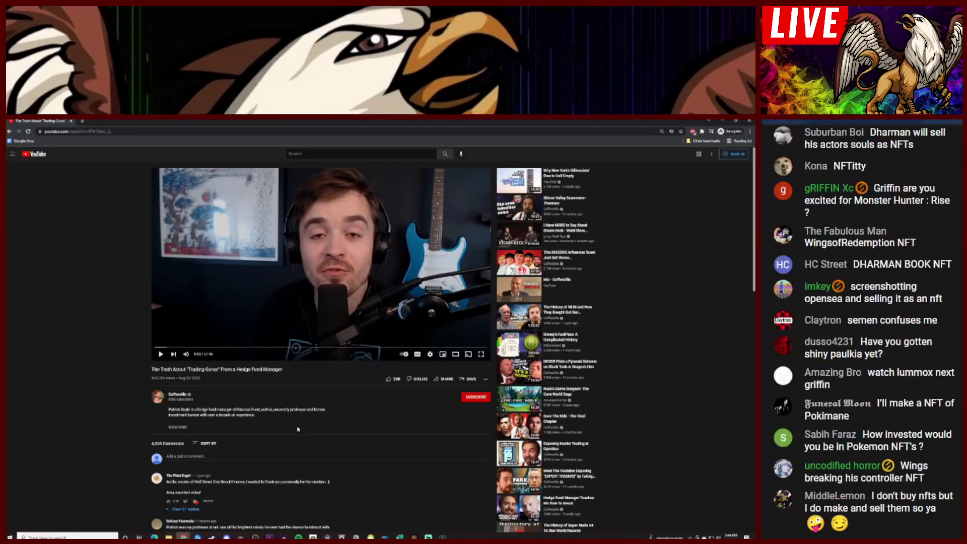